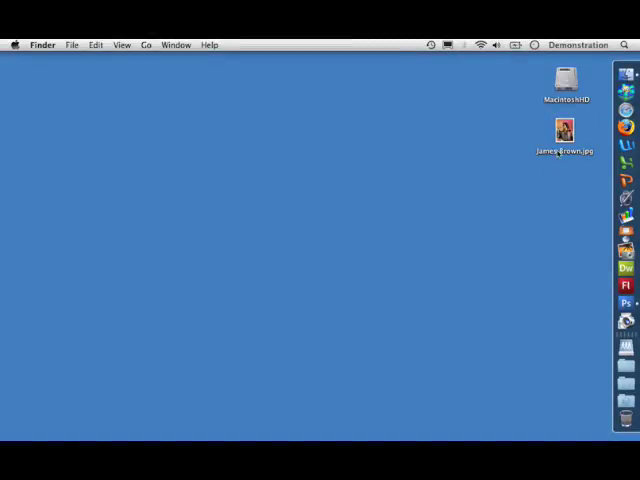
Step: Drag James Brown.jpg onto the Photoshop Dock icon to launch Photoshop and open it
click(565, 130)
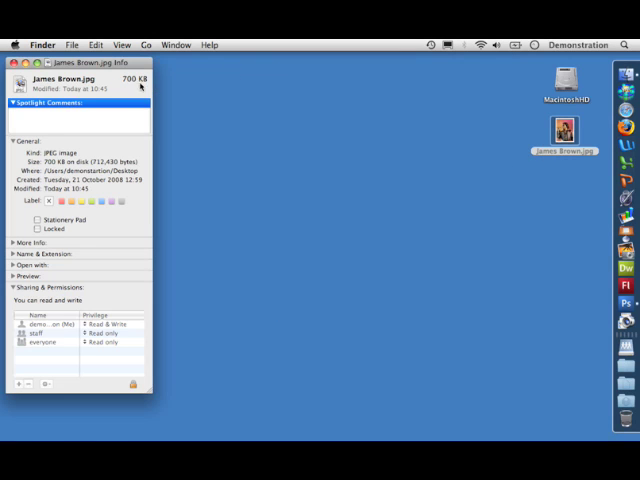
click(14, 64)
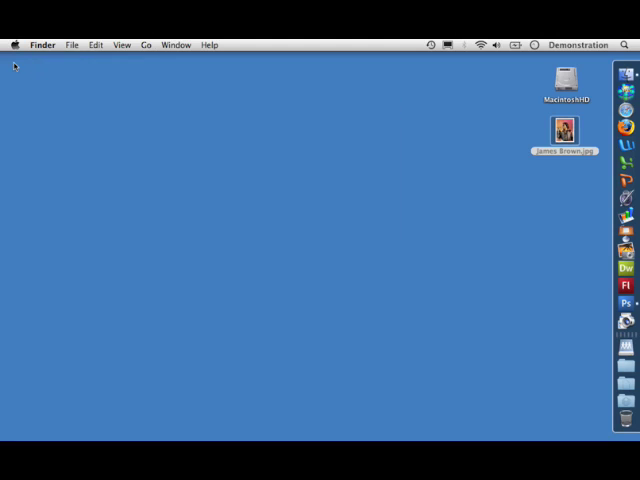
click(563, 130)
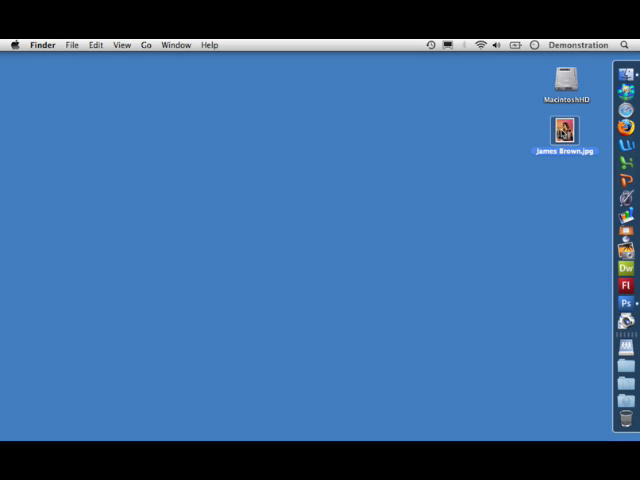
drag(563, 128, 582, 310)
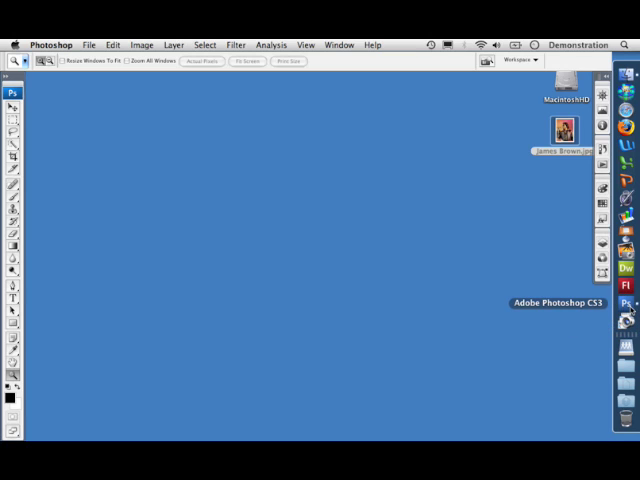
mouse_move(347, 210)
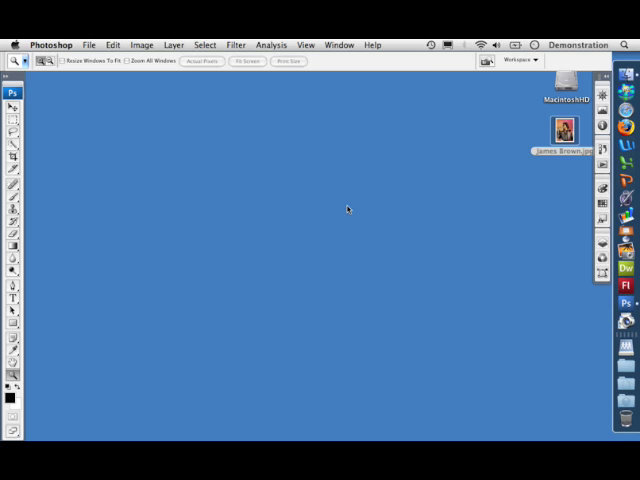
double_click(561, 131)
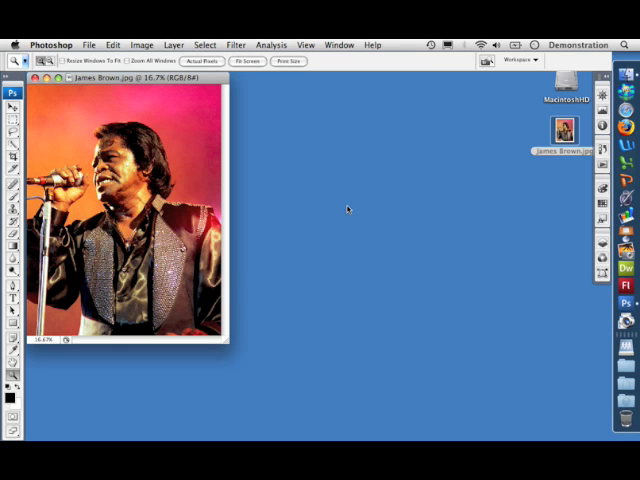
mouse_move(142, 95)
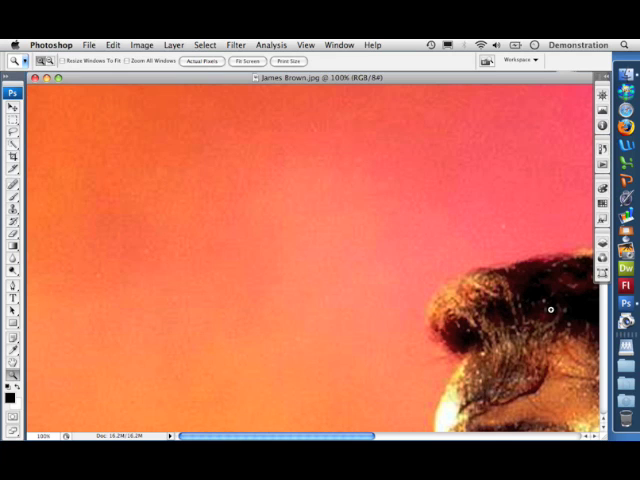
Step: Zoom in on the hair, then fit the entire James Brown photo on screen
drag(332, 231, 552, 310)
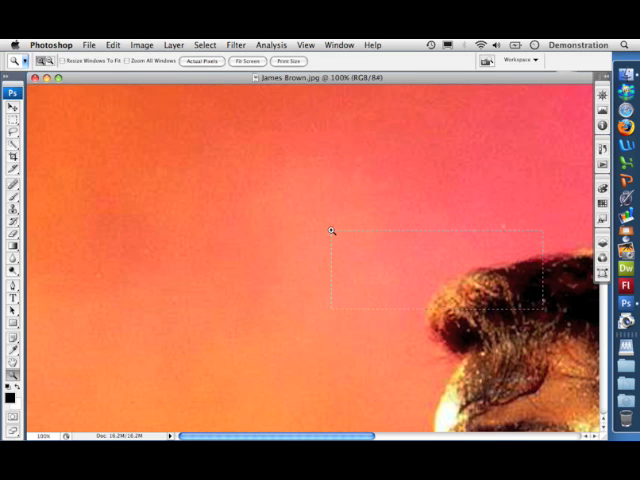
click(287, 62)
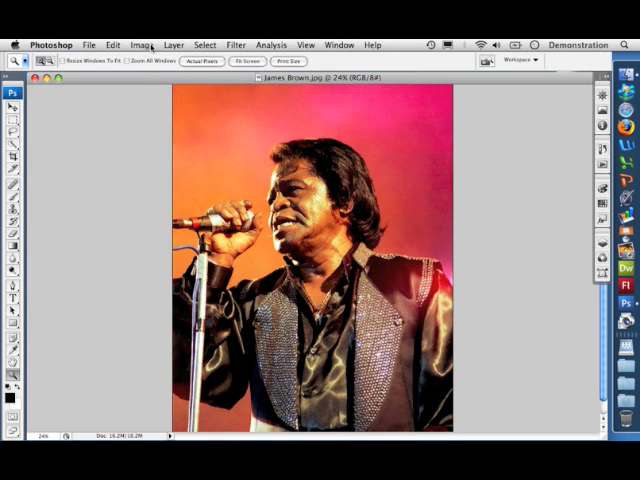
Step: Set Image Size to 10 cm height at 300 pixels/inch, proportions constrained
click(143, 44)
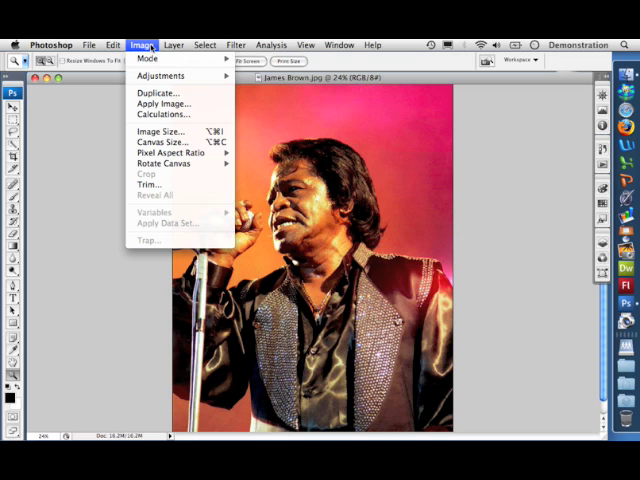
mouse_move(165, 114)
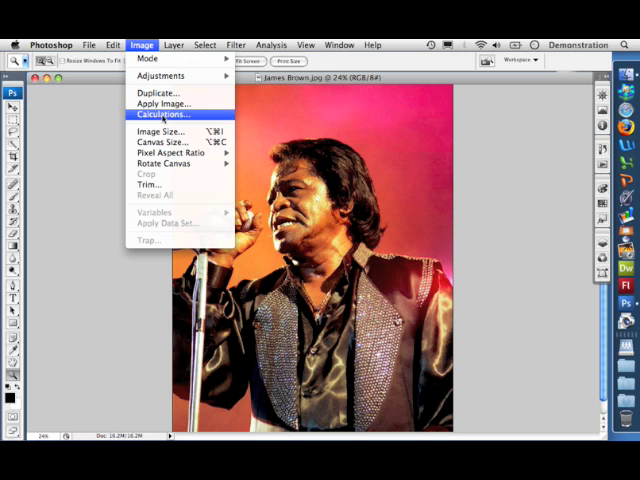
mouse_move(160, 131)
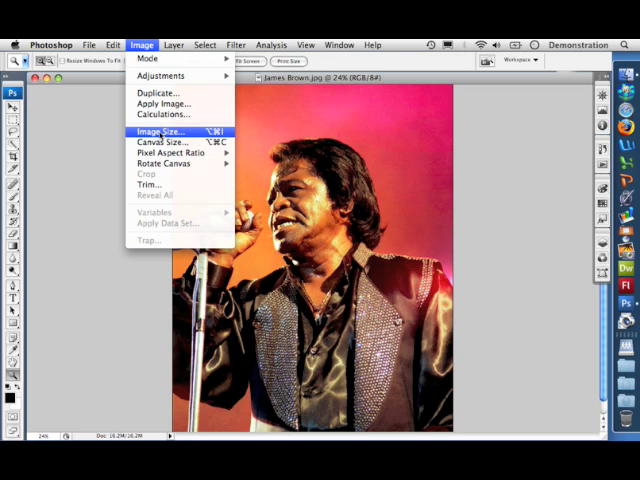
click(162, 131)
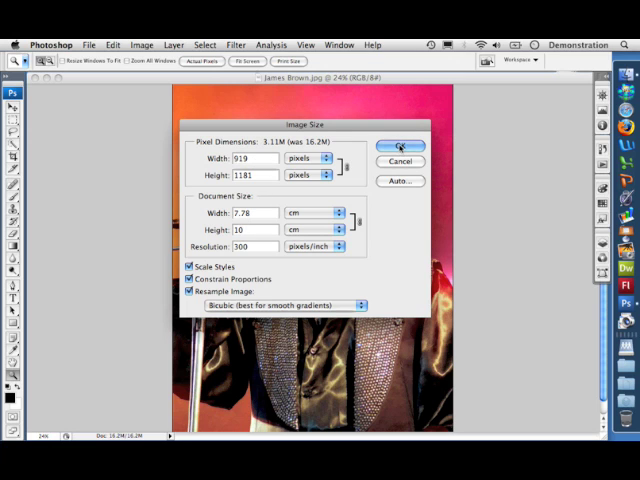
click(399, 146)
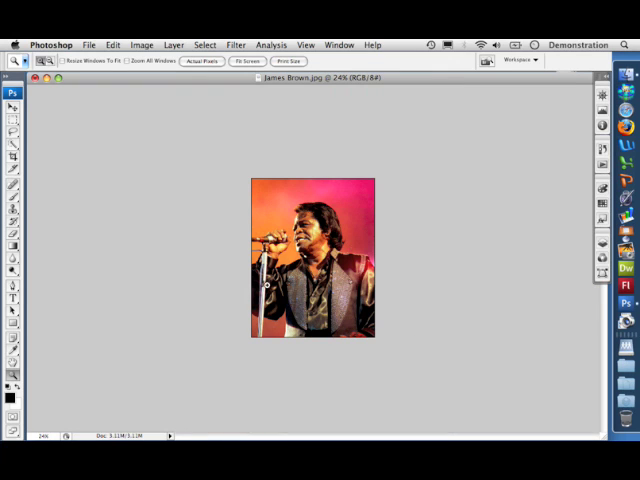
Step: View at print size, then save as JPEG 'brown 10cm.jpg' on the Desktop
click(290, 62)
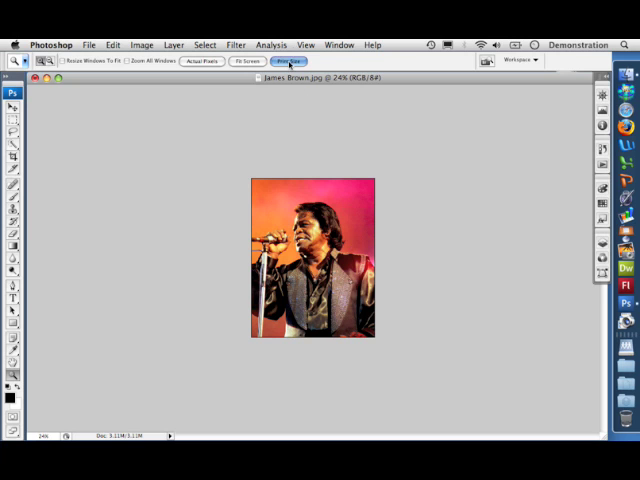
click(290, 61)
text(brown 10cm.jpg)
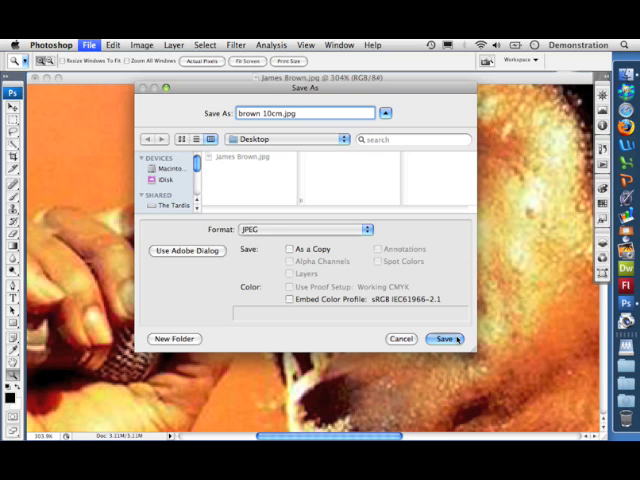
click(444, 338)
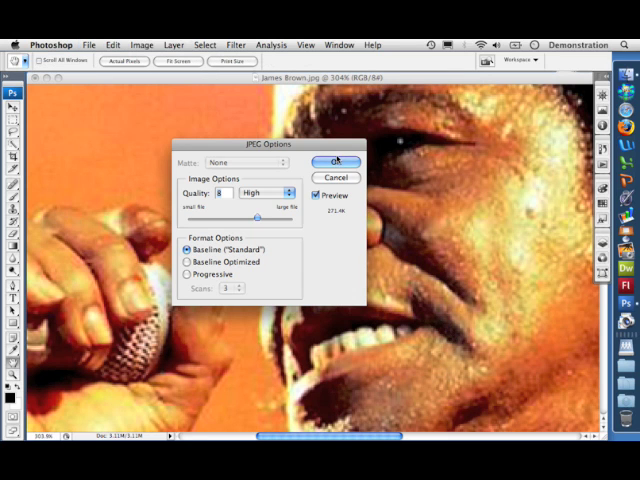
click(335, 162)
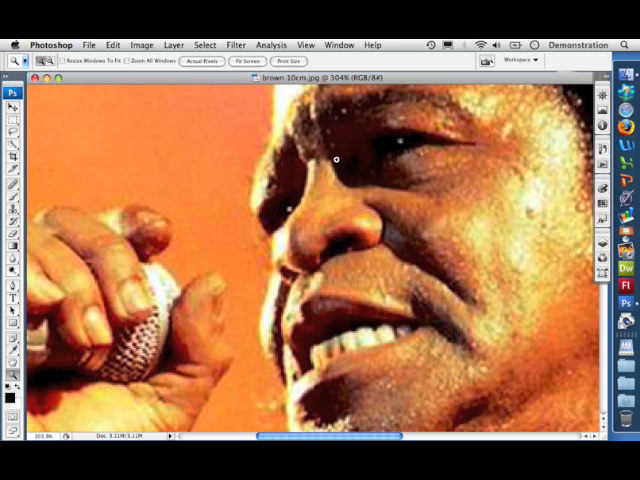